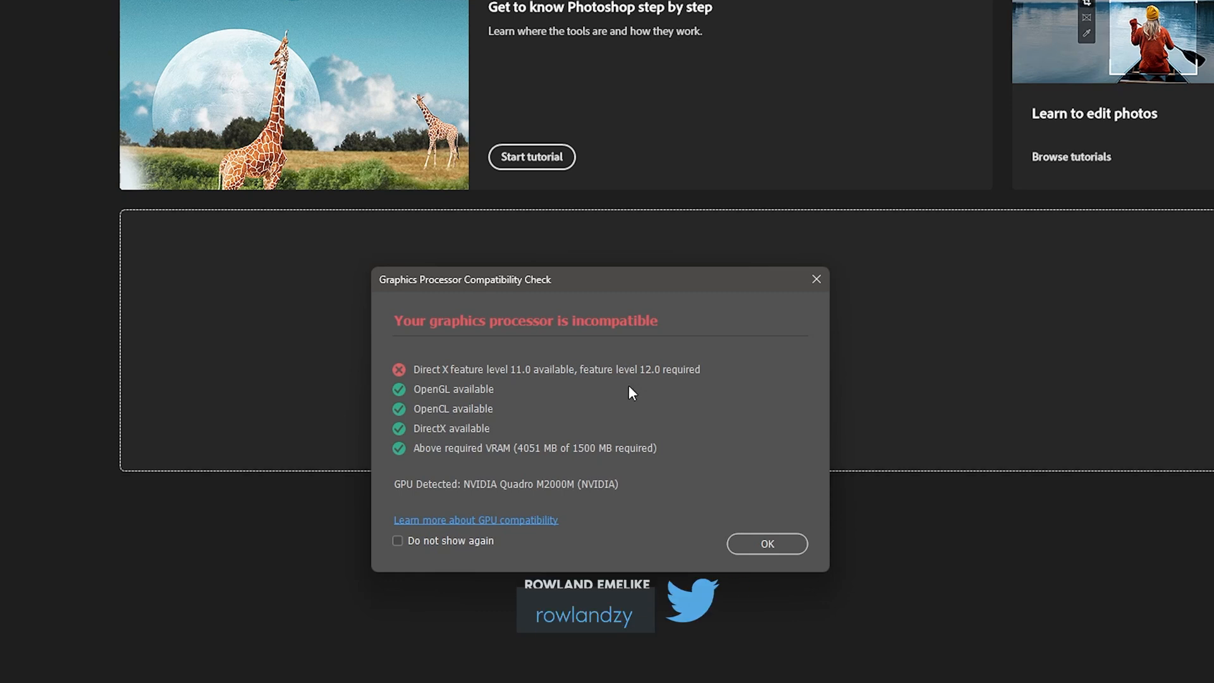
Step: Dismiss the Graphics Processor Compatibility Check, back out of New Document, and bring up the Start menu
left_click(766, 543)
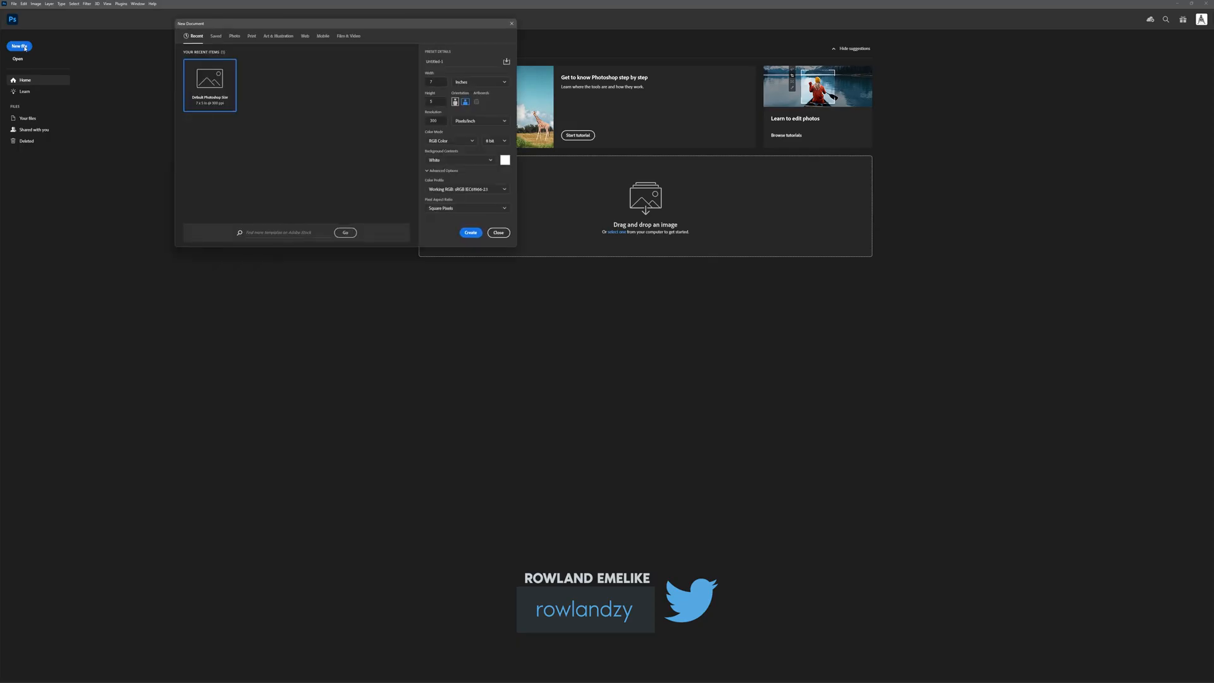
left_click(498, 233)
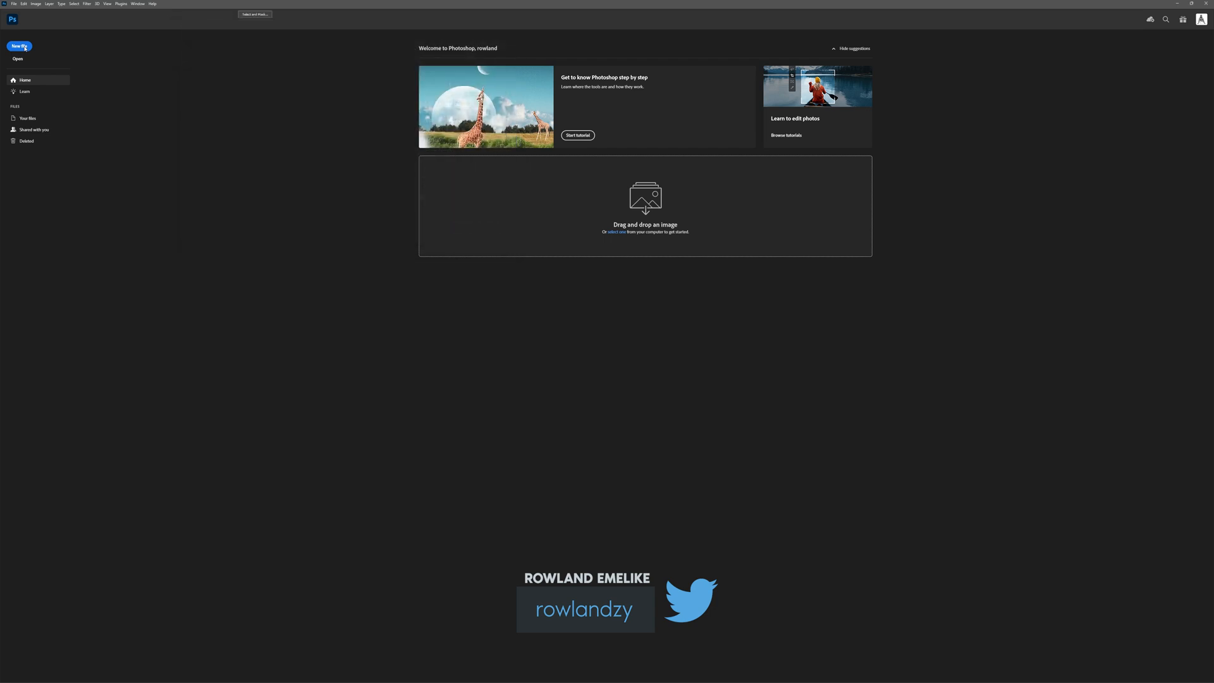
left_click(19, 45)
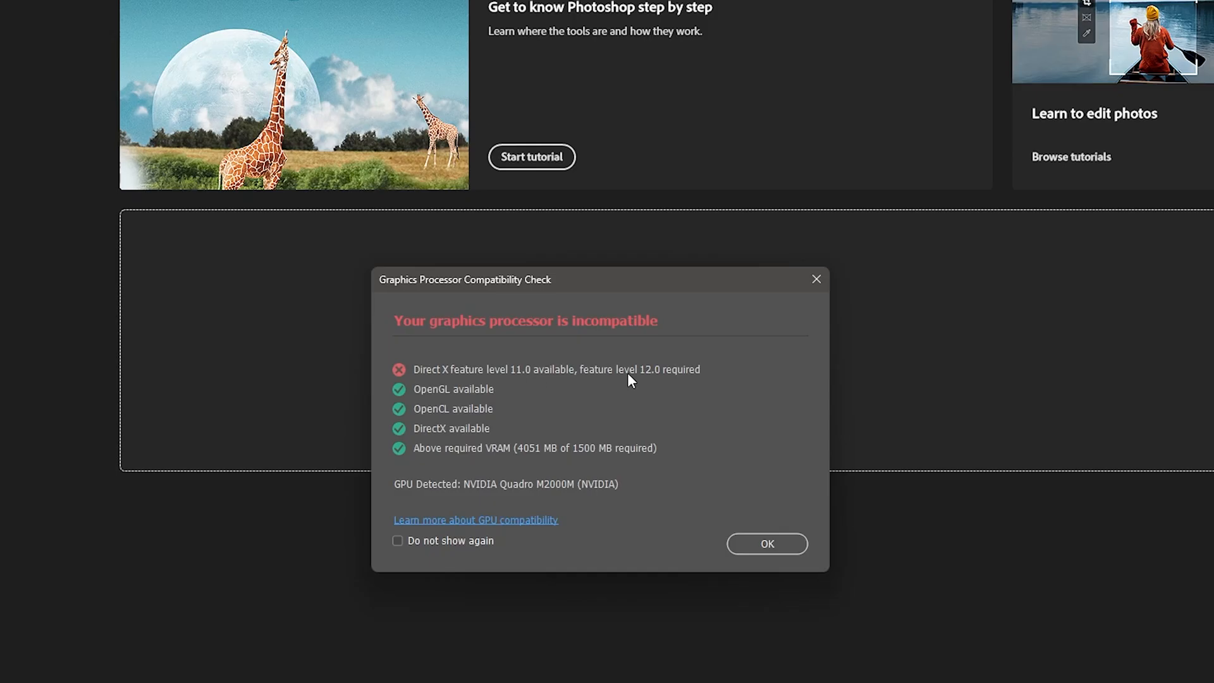
left_click(766, 543)
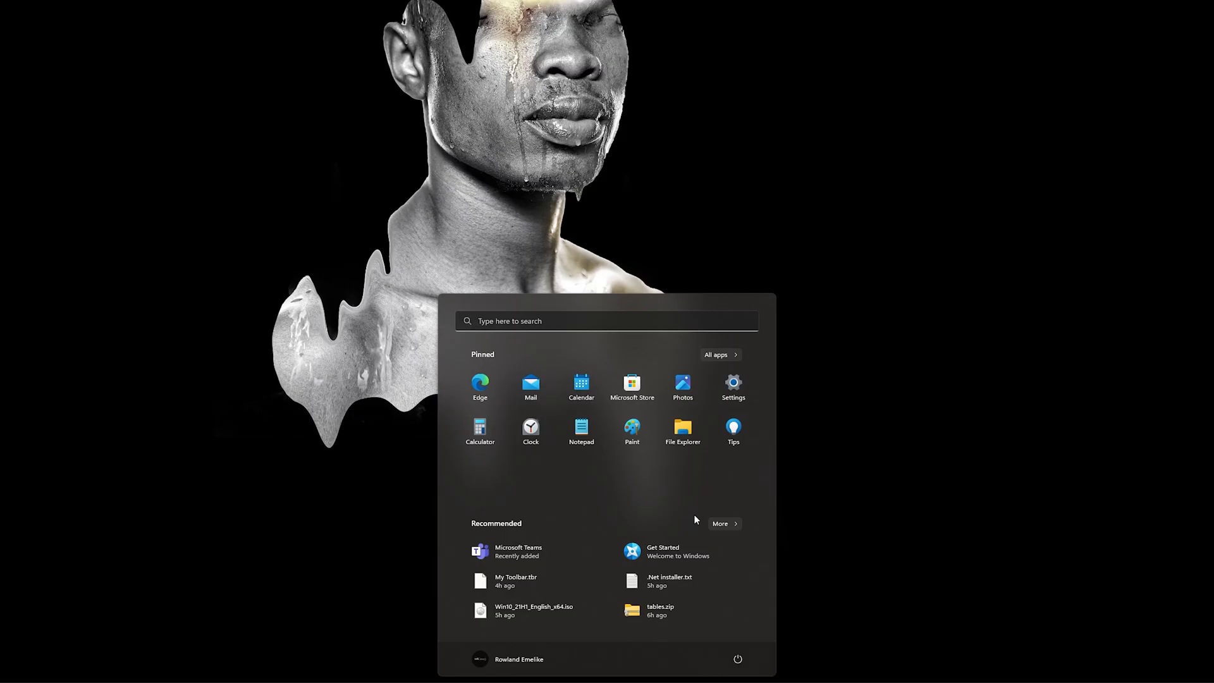
Step: Search Start for 'graphic' and open the Windows Graphics settings page
type("graph")
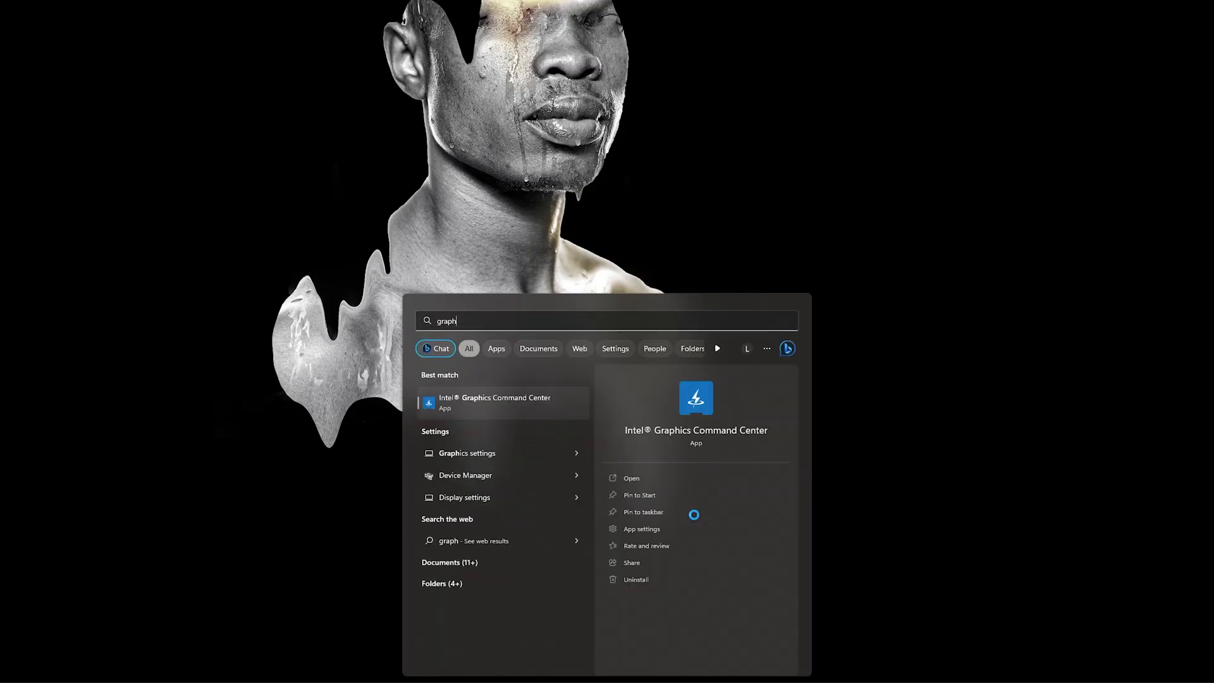
type("ic")
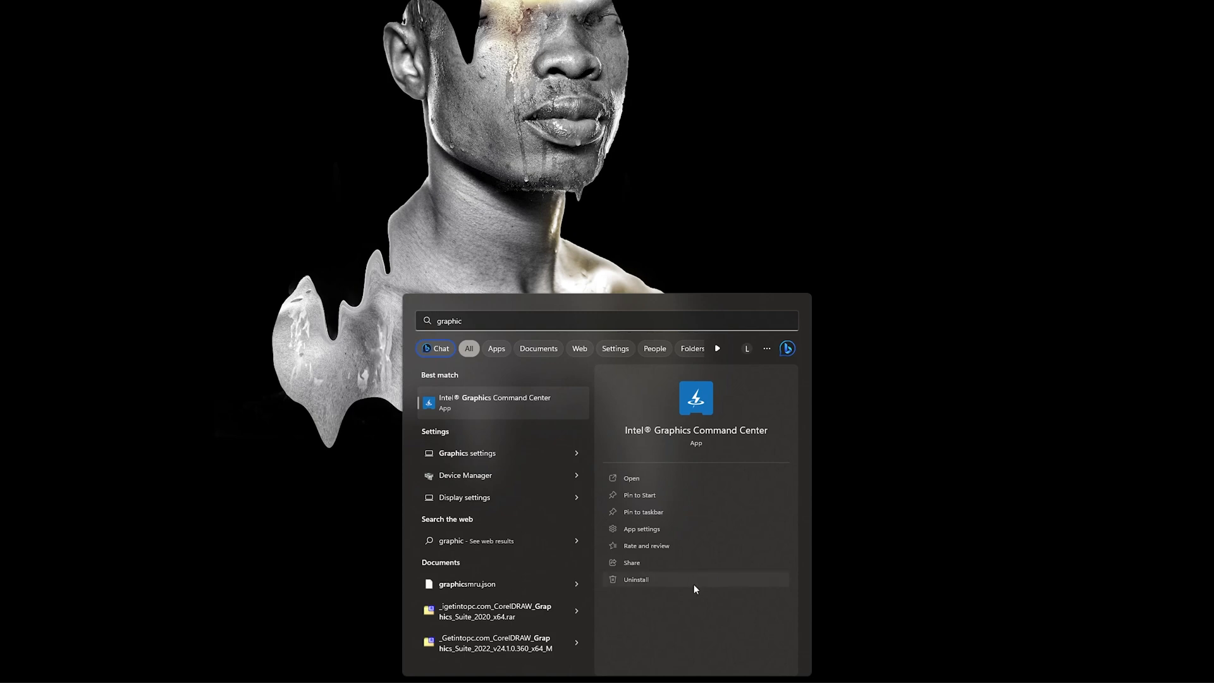
mouse_move(468, 452)
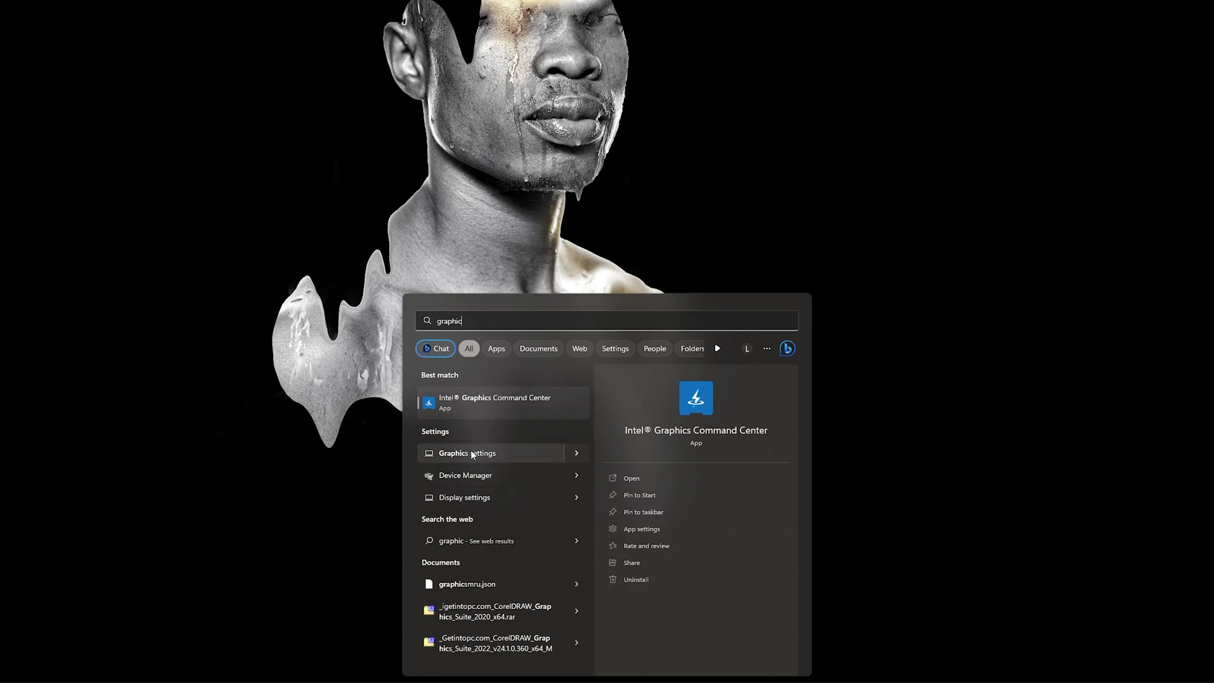
left_click(467, 453)
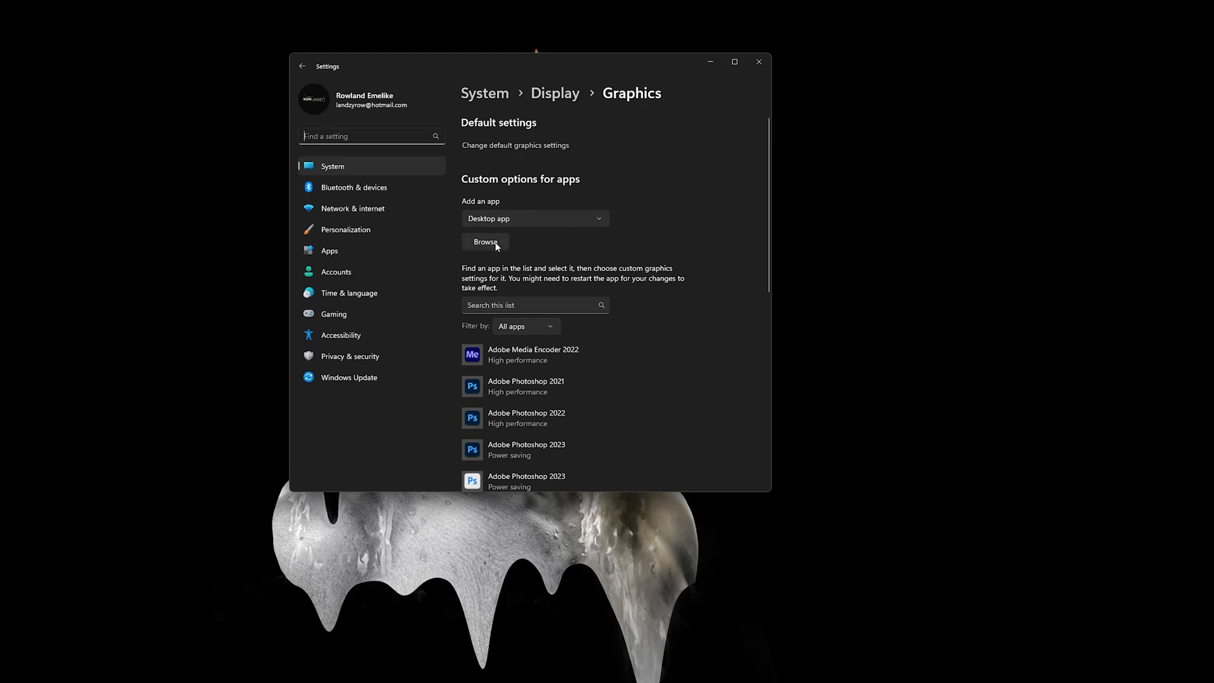
mouse_move(496, 357)
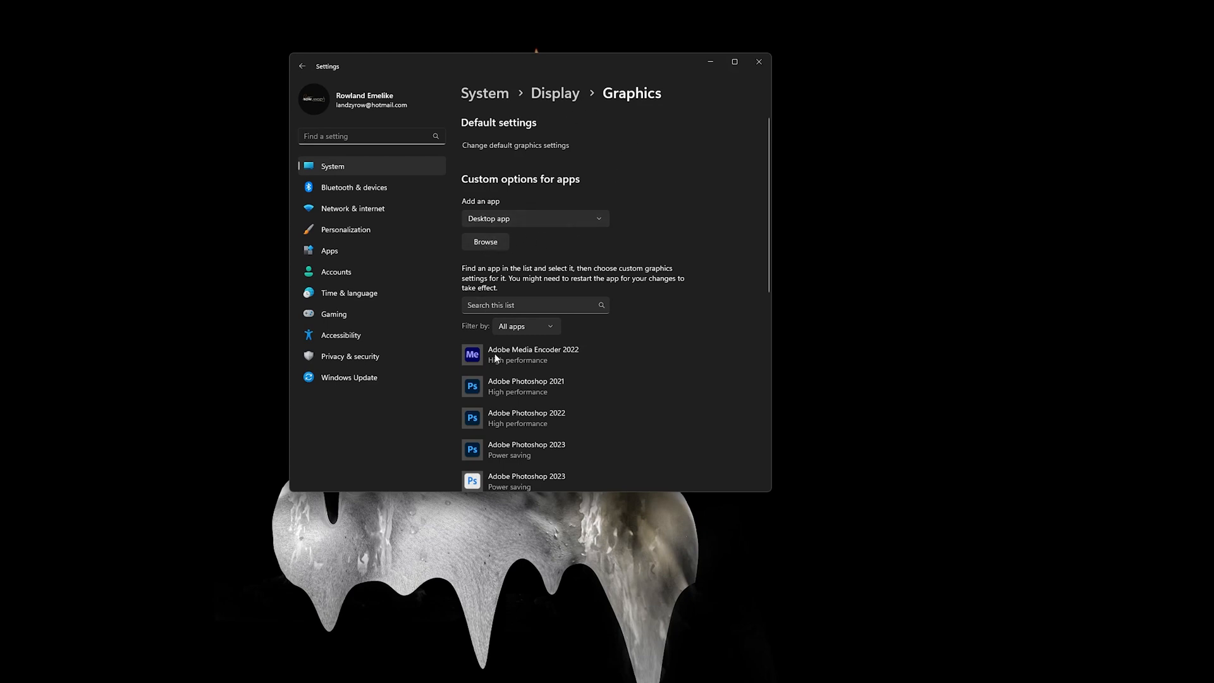
Step: Browse into Program Files > Adobe for a Photoshop app, then cancel back to the app list
scroll("down", 3)
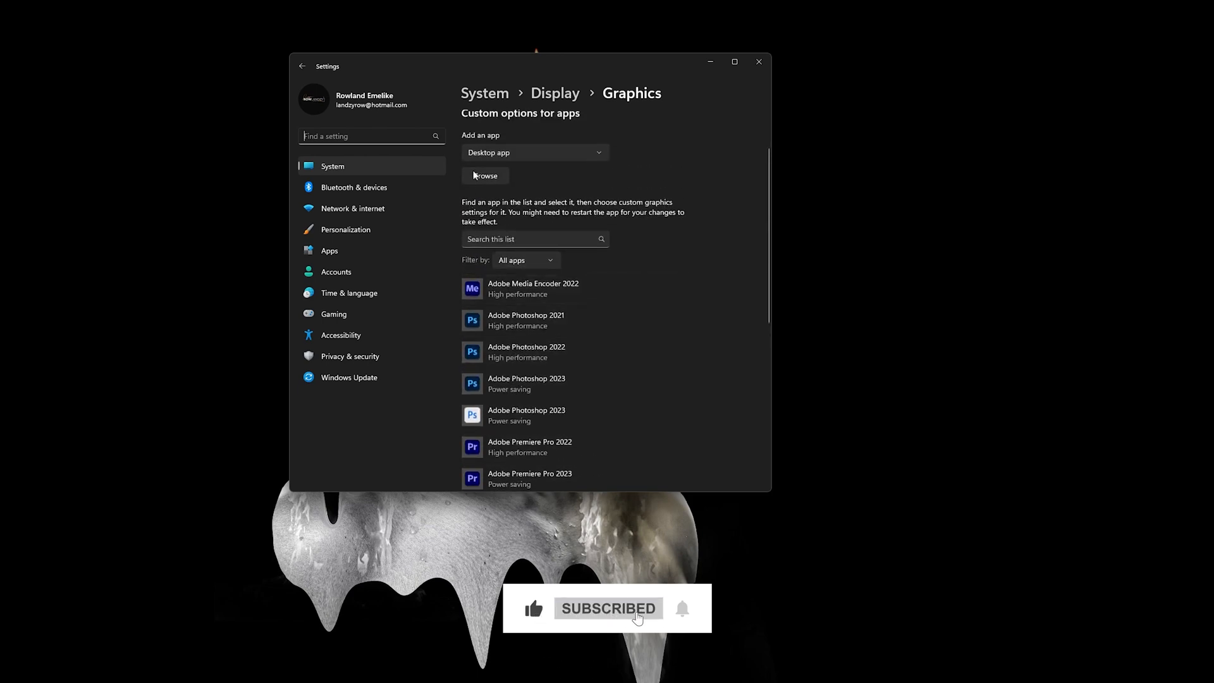
left_click(484, 175)
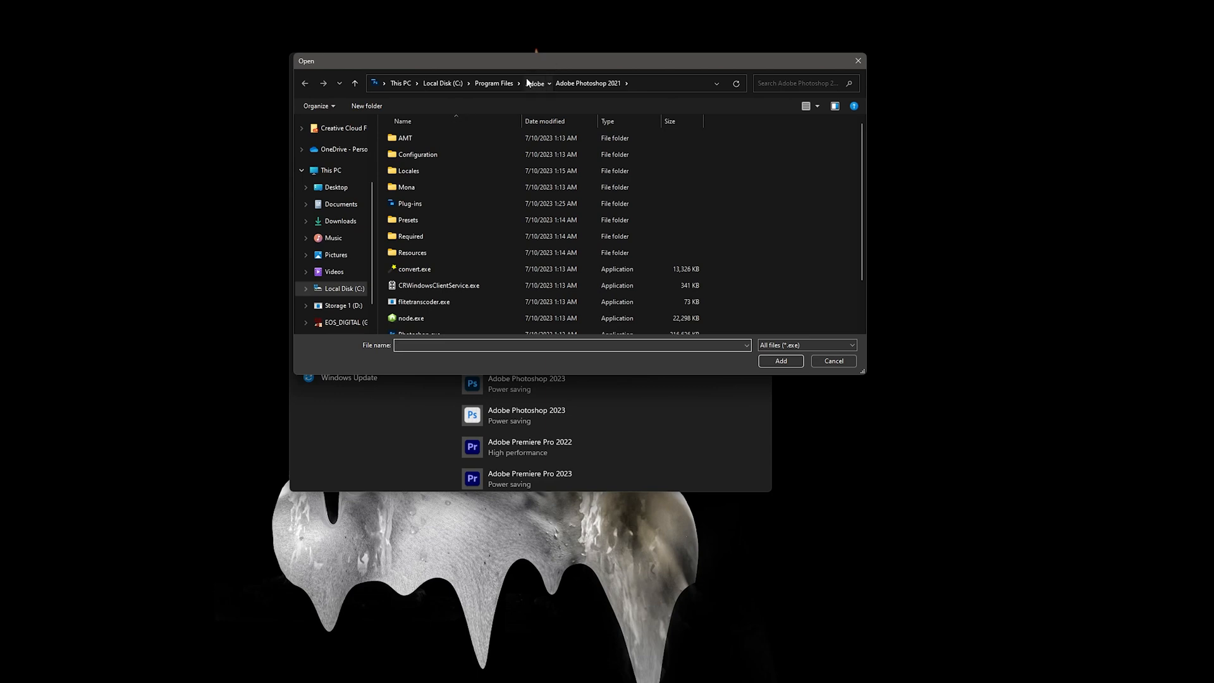
left_click(533, 84)
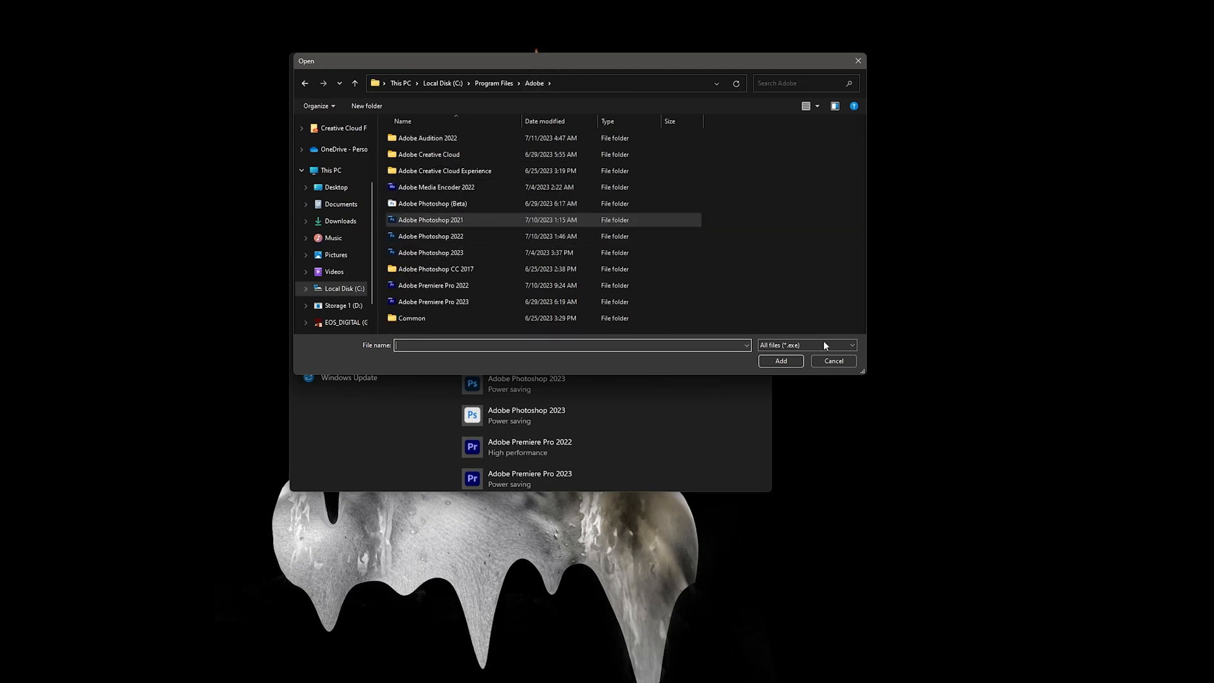
left_click(833, 360)
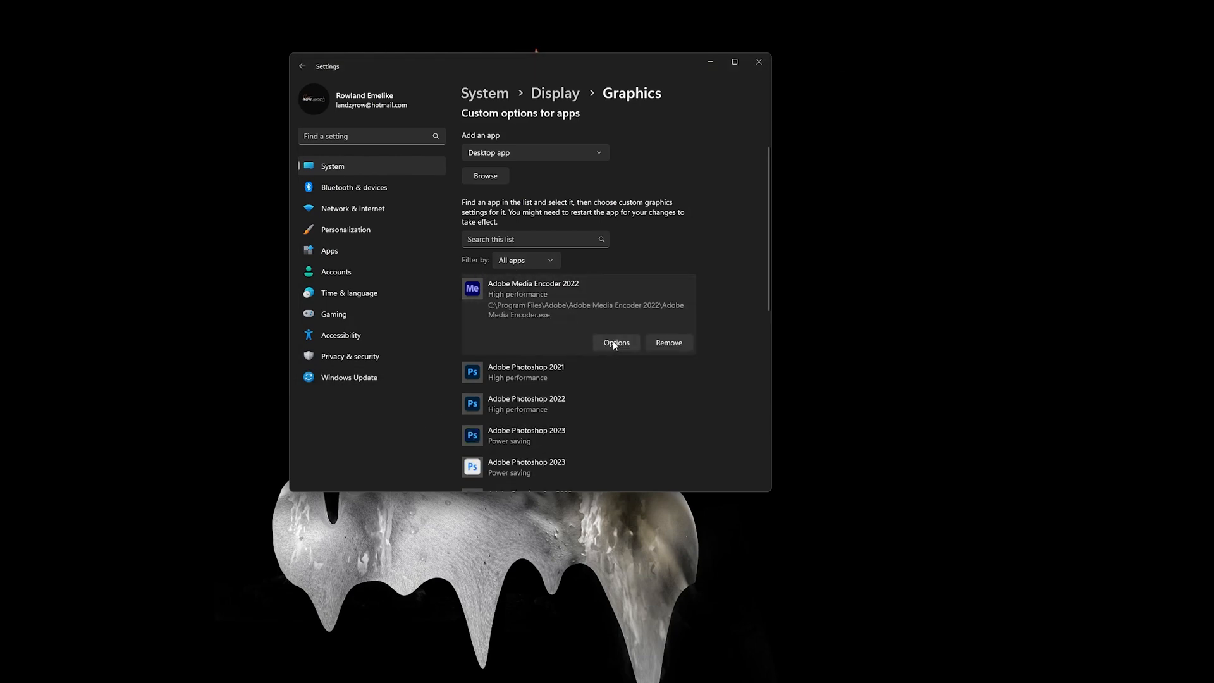
Step: Set the Photoshop 2023 beta entry's graphics preference to Power saving (Intel) and save it
left_click(615, 343)
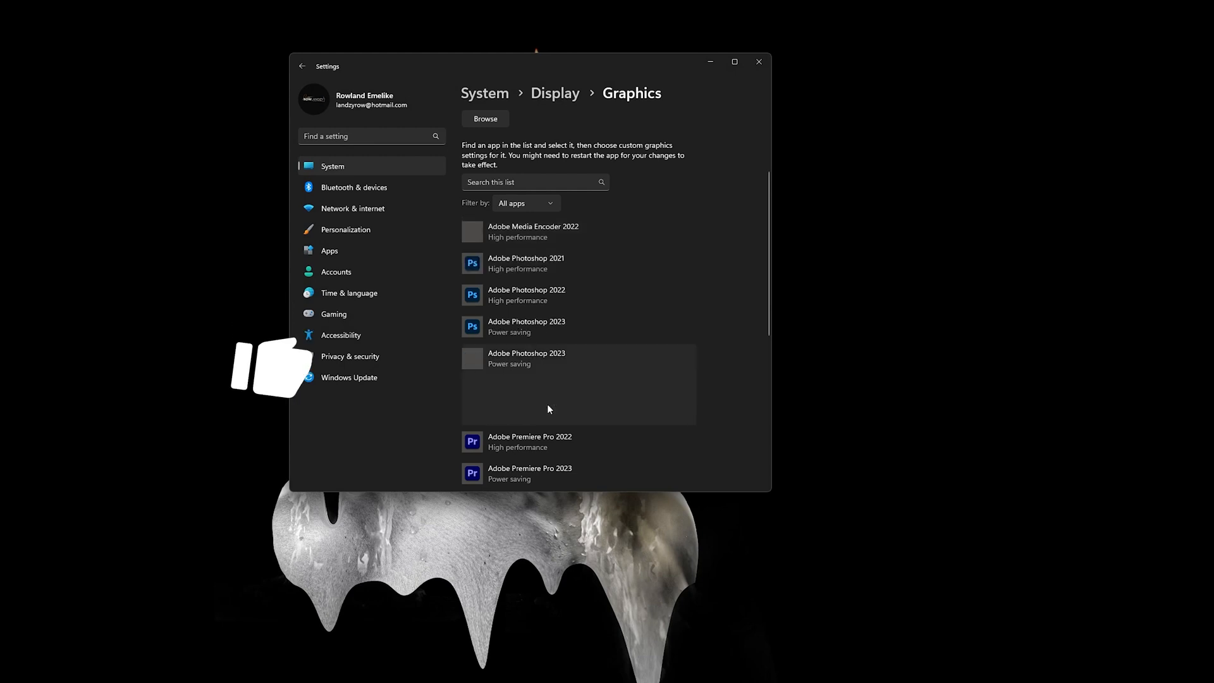
left_click(616, 412)
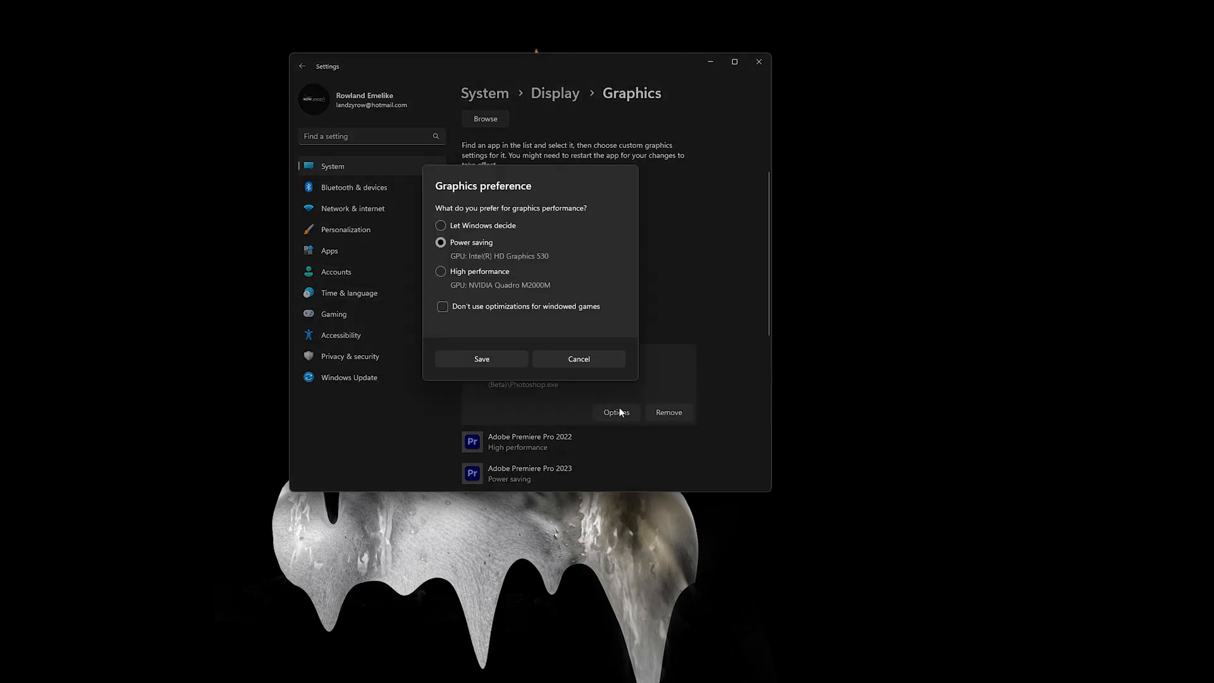
mouse_move(483, 263)
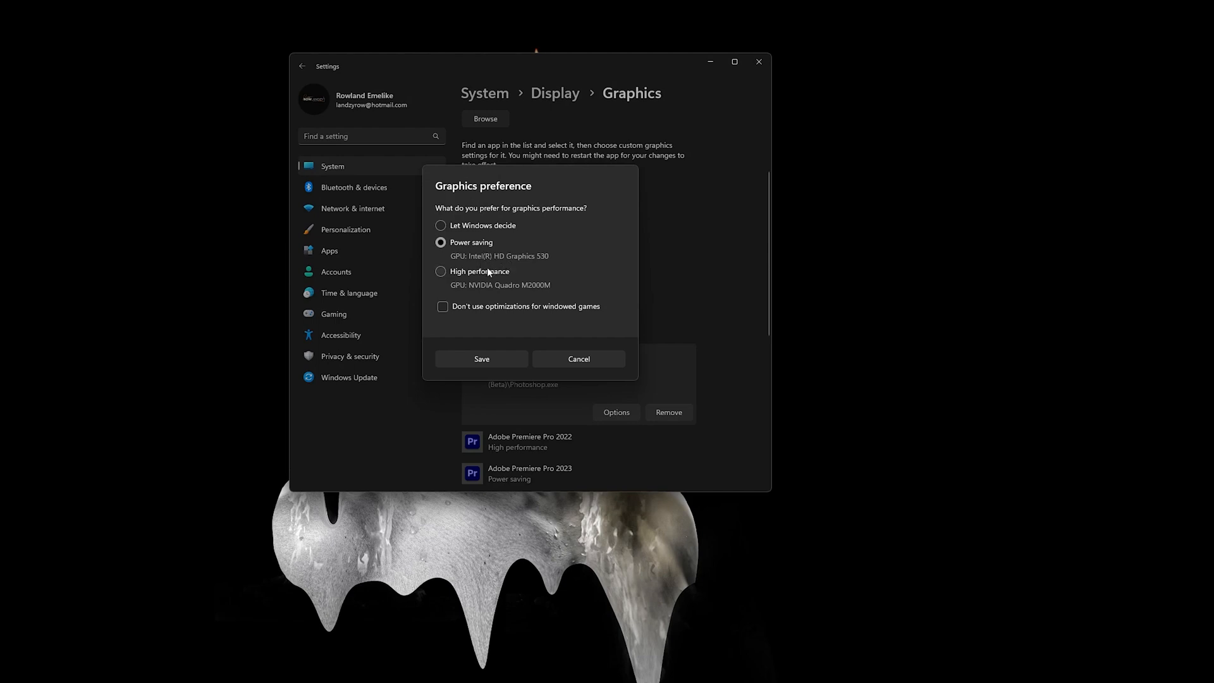
left_click(440, 271)
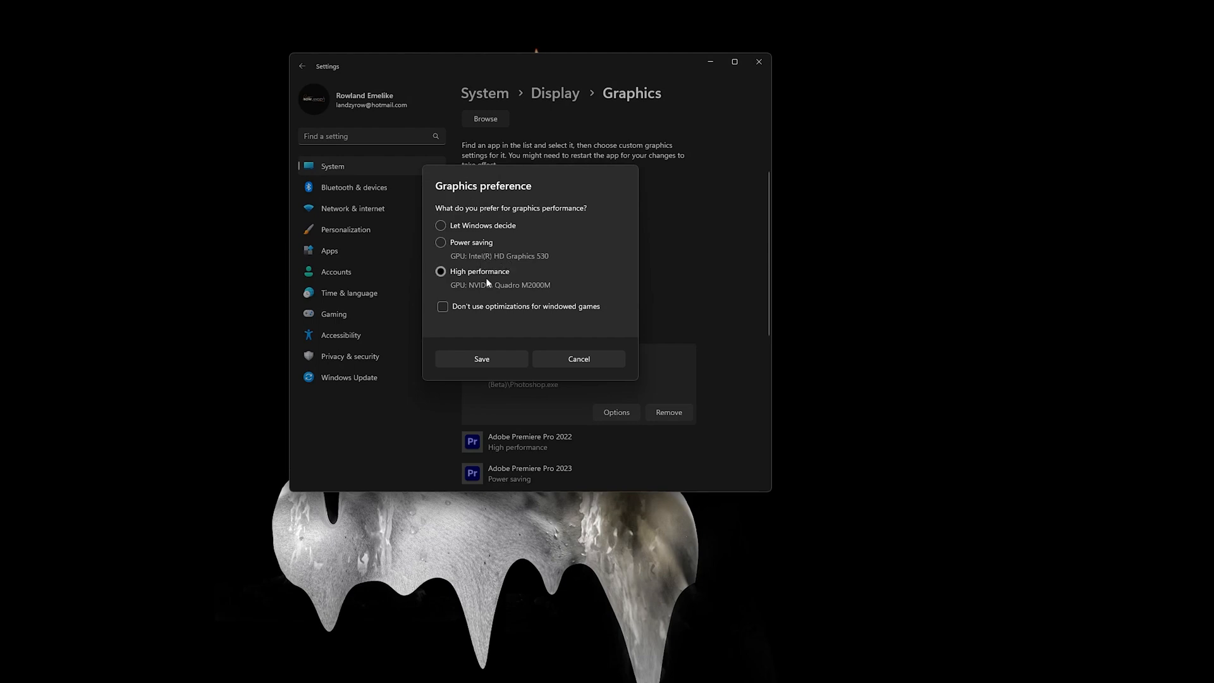
mouse_move(481, 267)
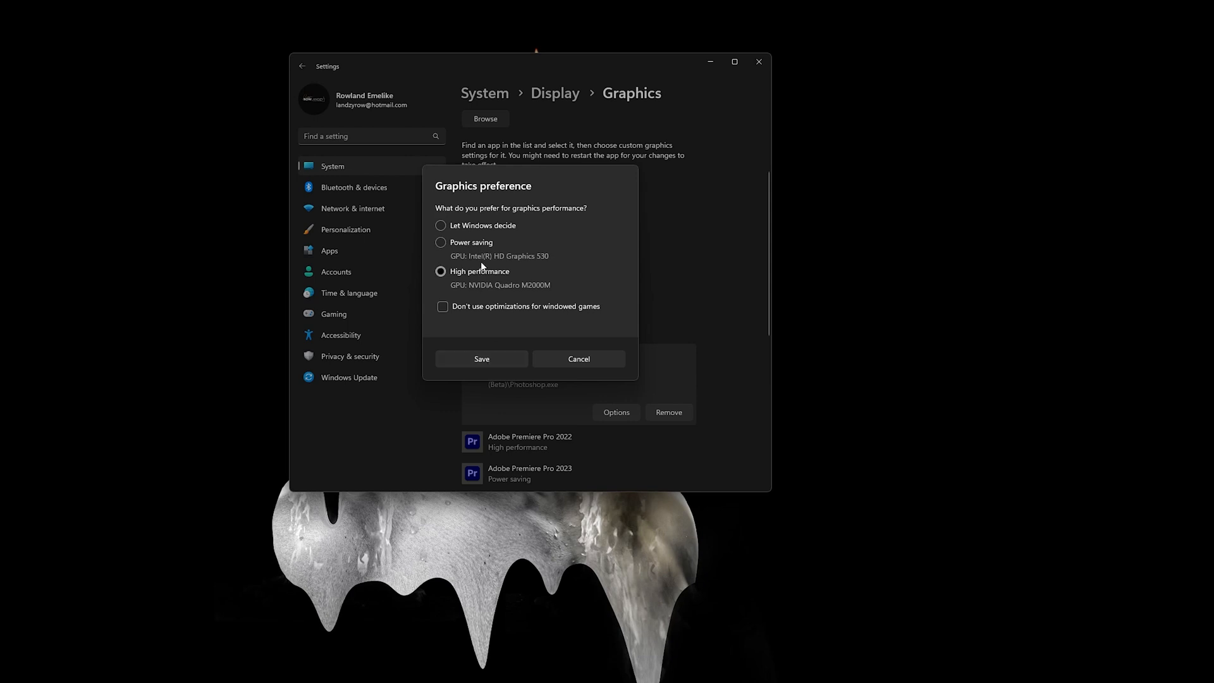
left_click(440, 242)
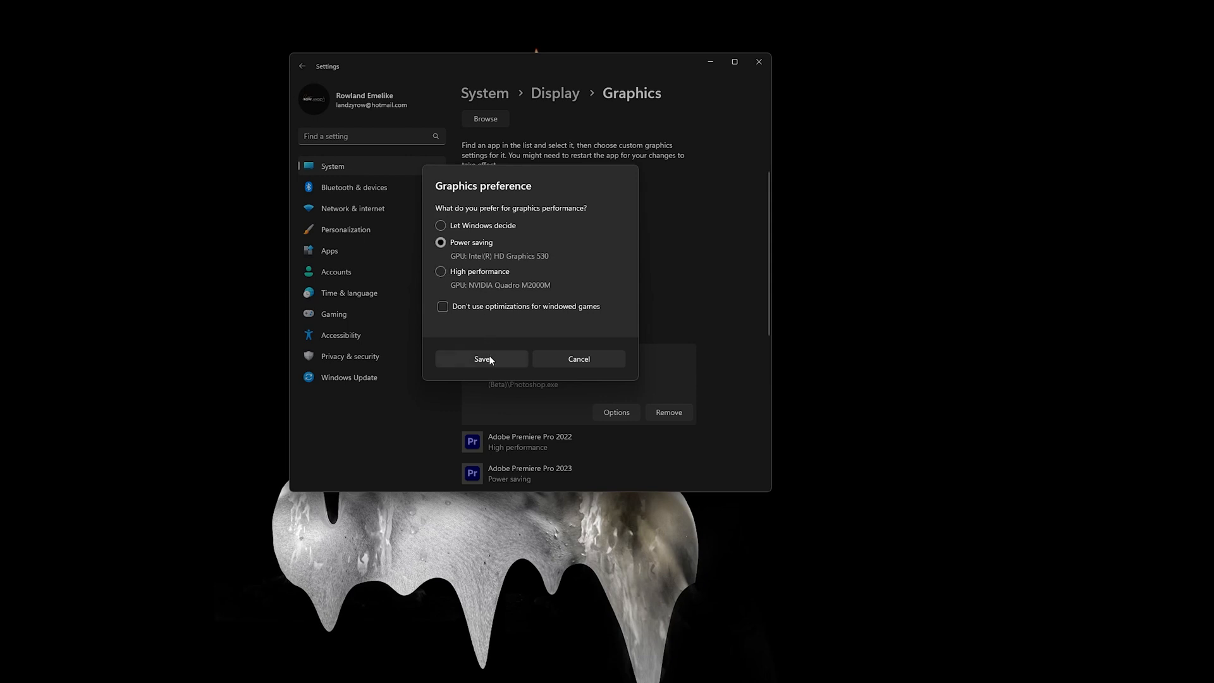
left_click(480, 358)
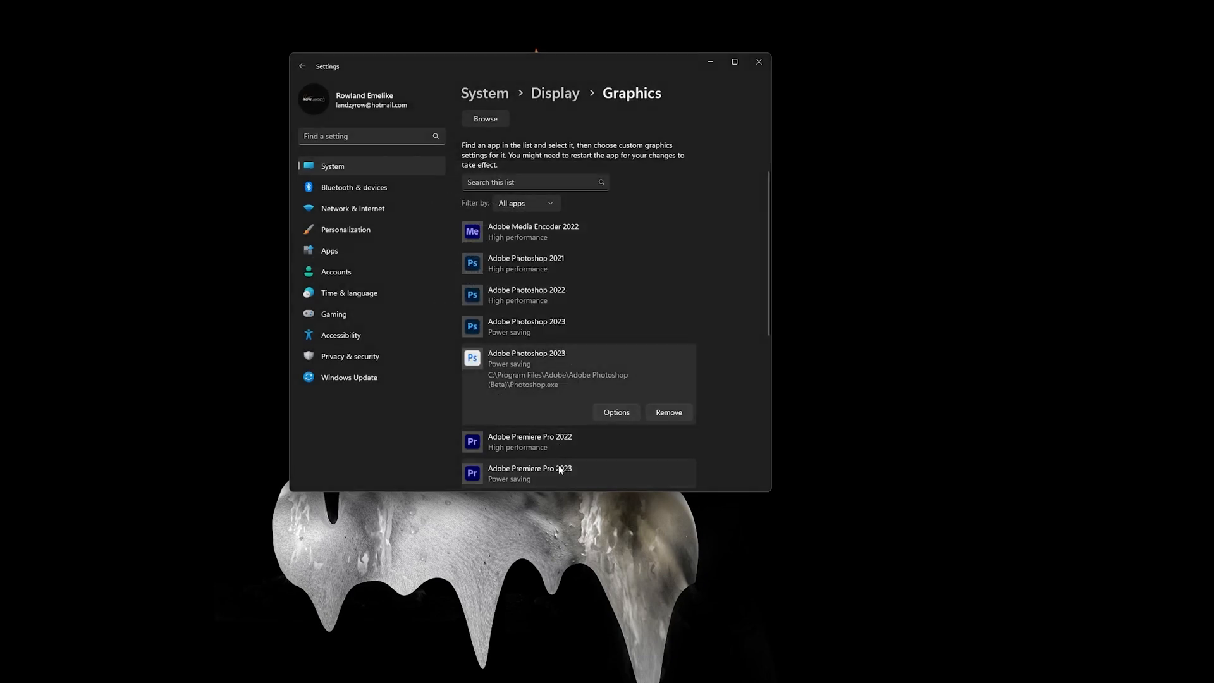
left_click(615, 412)
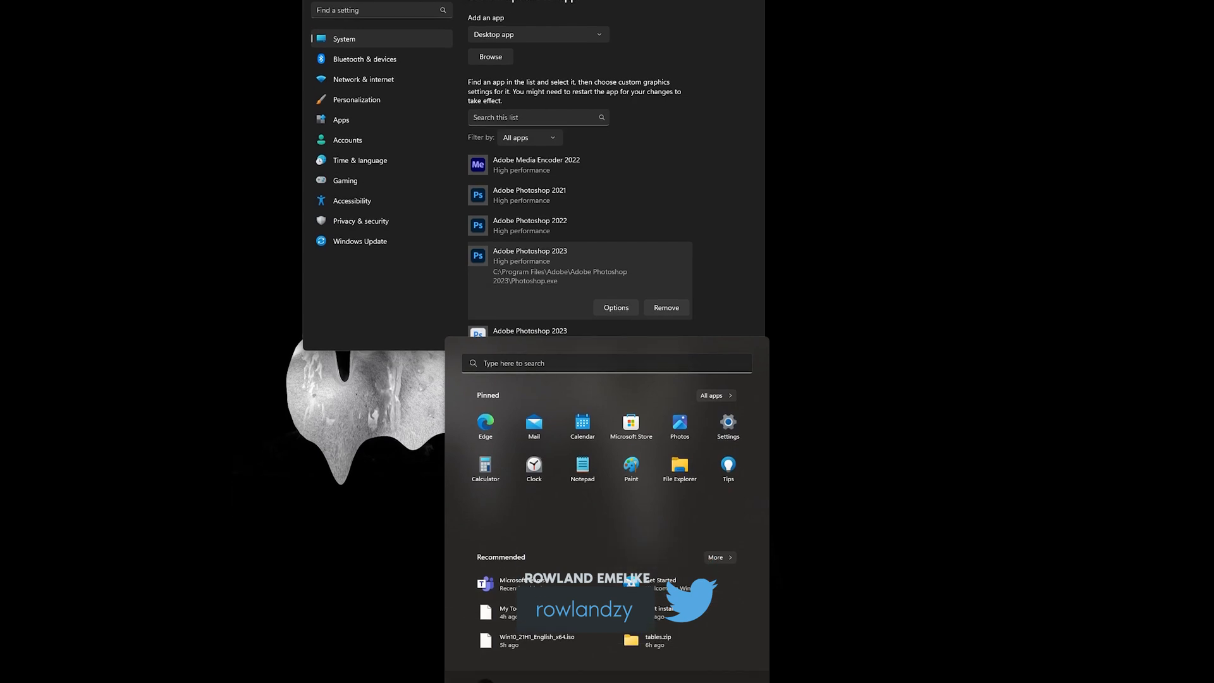
Step: Search Start for 'photo' to launch Adobe Photoshop 2023
type("ph")
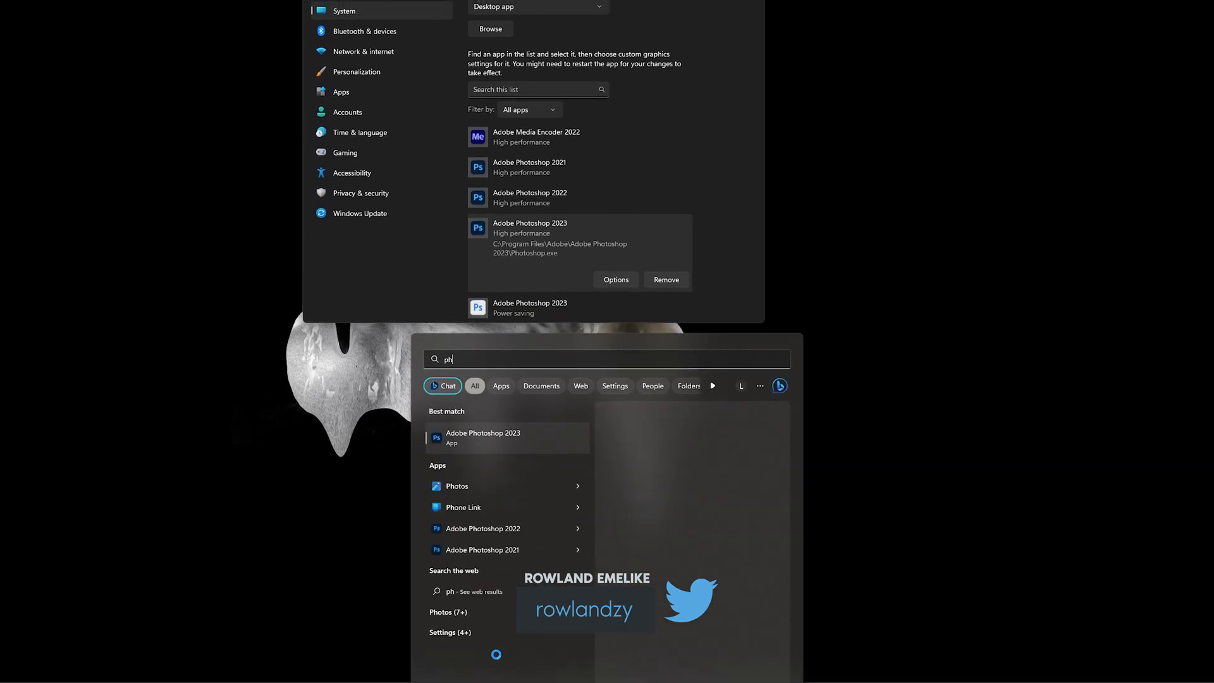
type("oto")
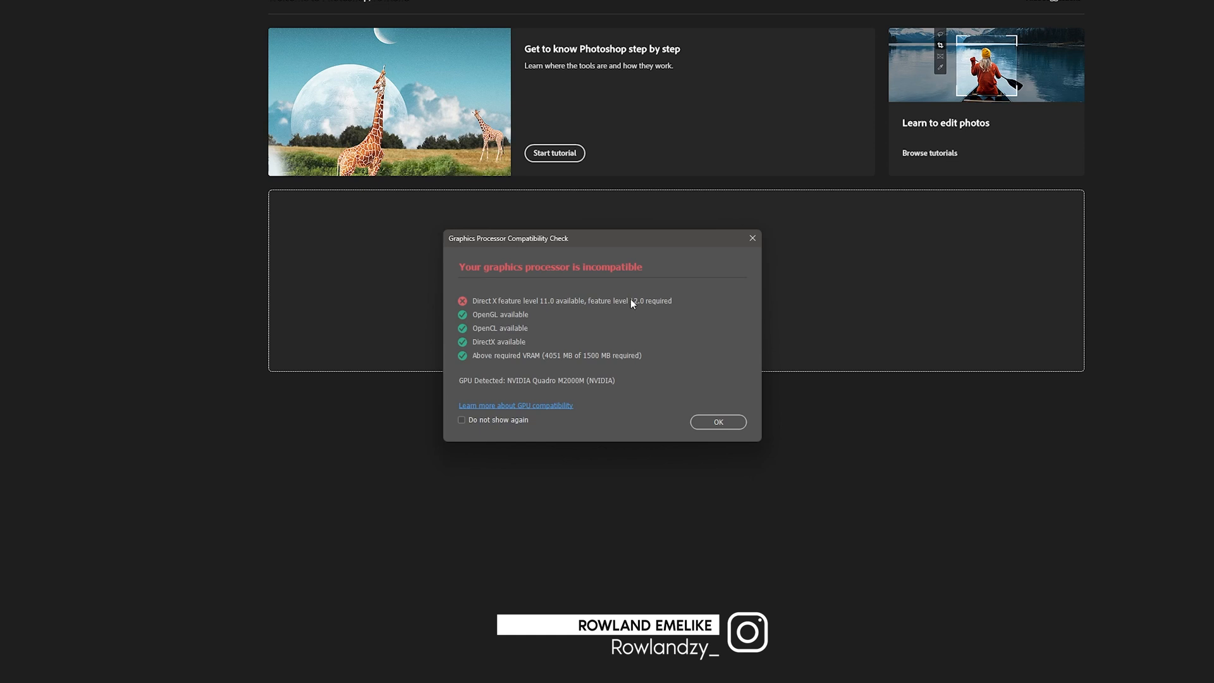
mouse_move(584, 293)
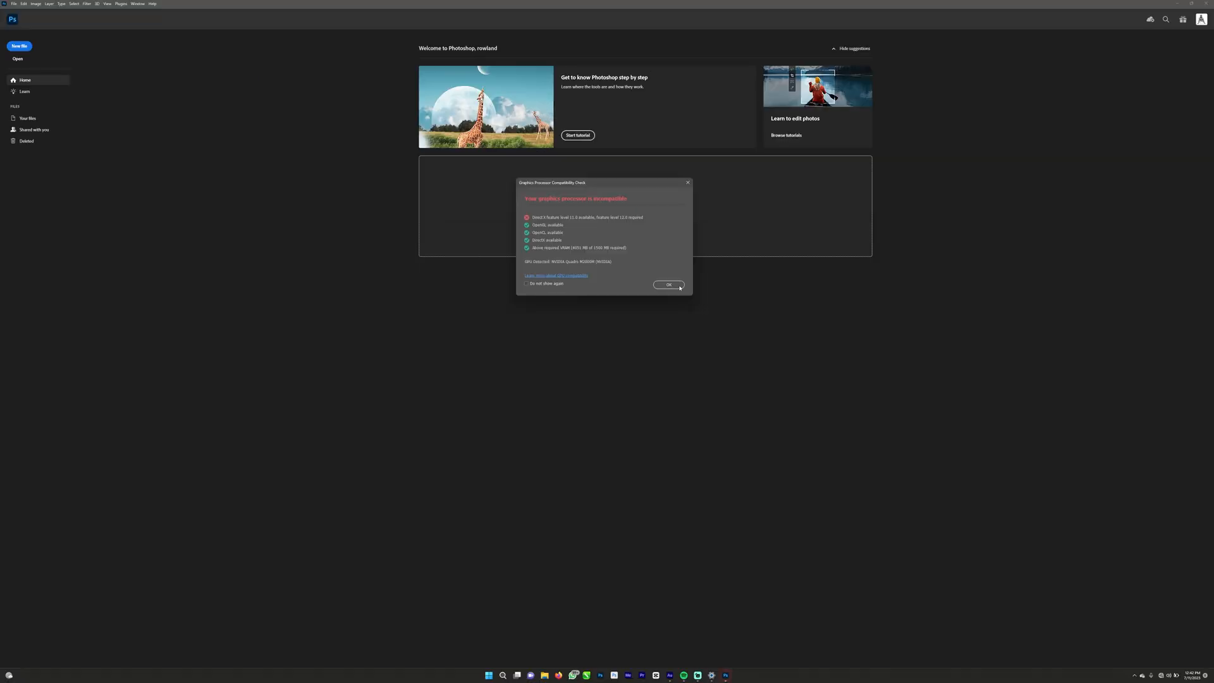
Step: Dismiss the compatibility warning and create a new blank document with default settings
left_click(668, 284)
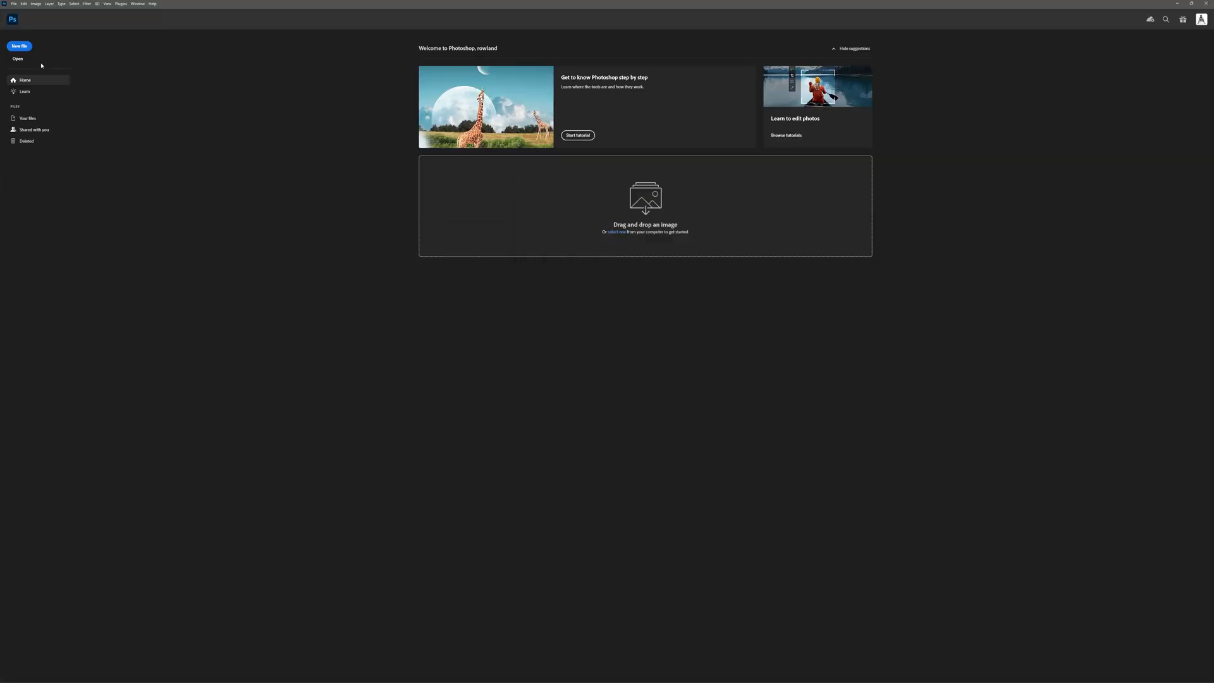
left_click(18, 46)
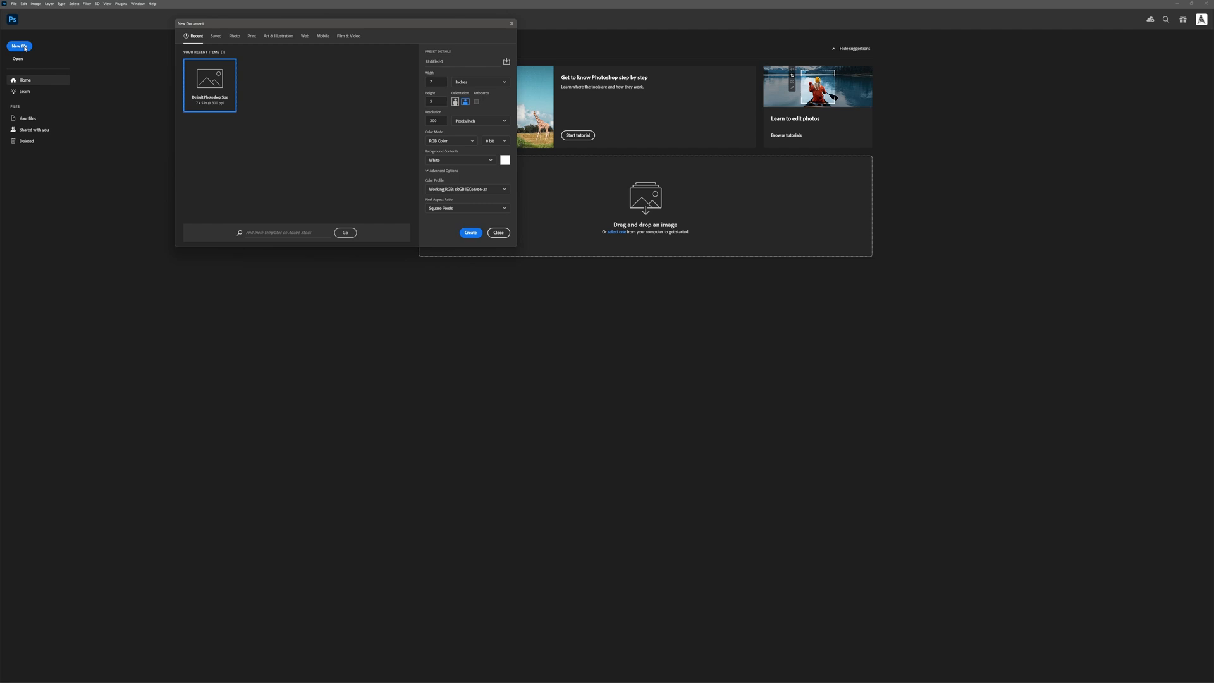
left_click(470, 233)
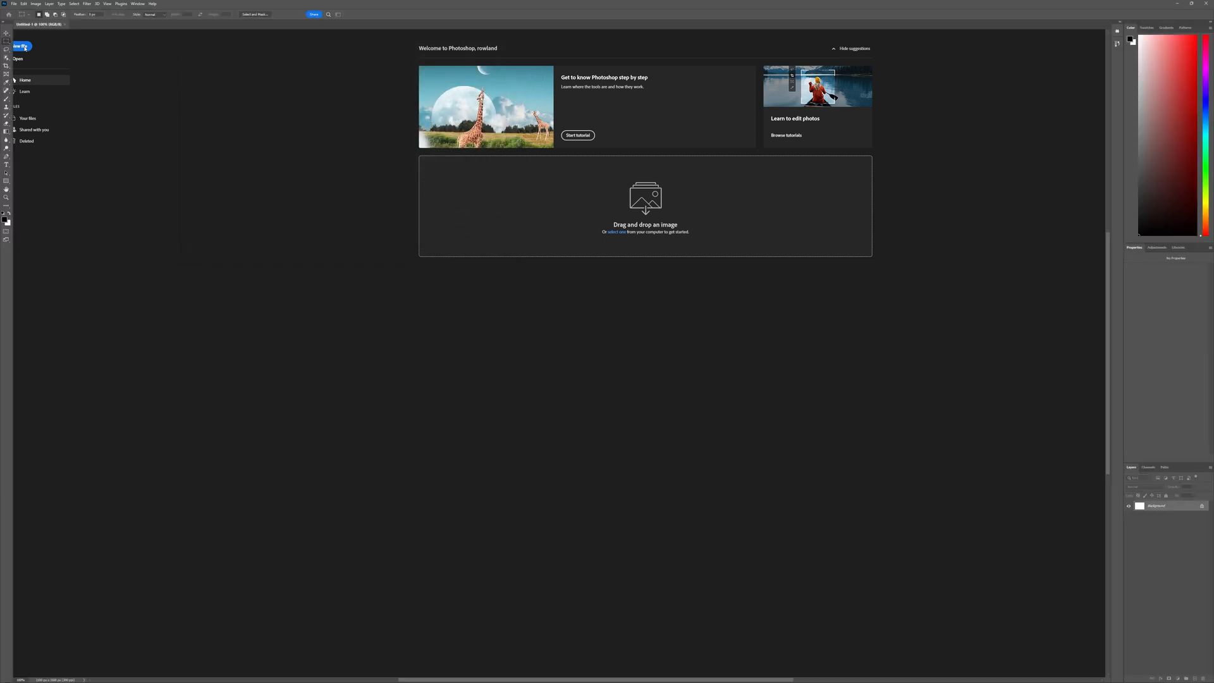
left_click(19, 45)
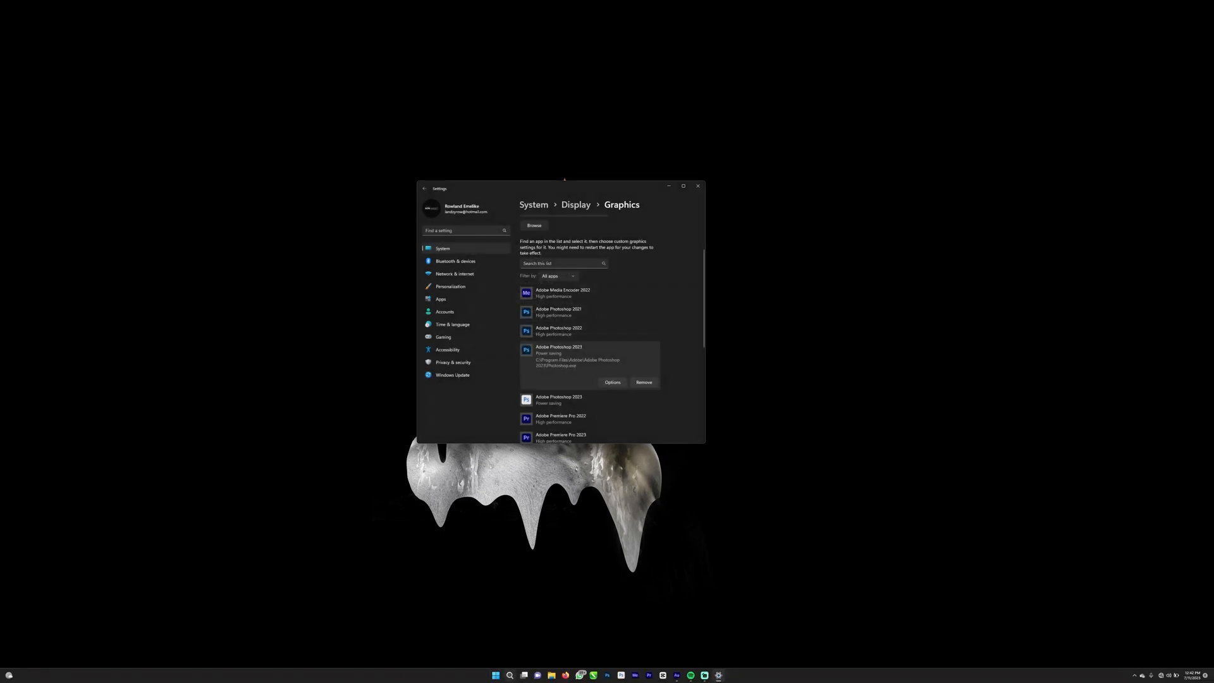
Step: Confirm Photoshop 2023 shows Power saving in Graphics settings and switch back to Photoshop
left_click(494, 675)
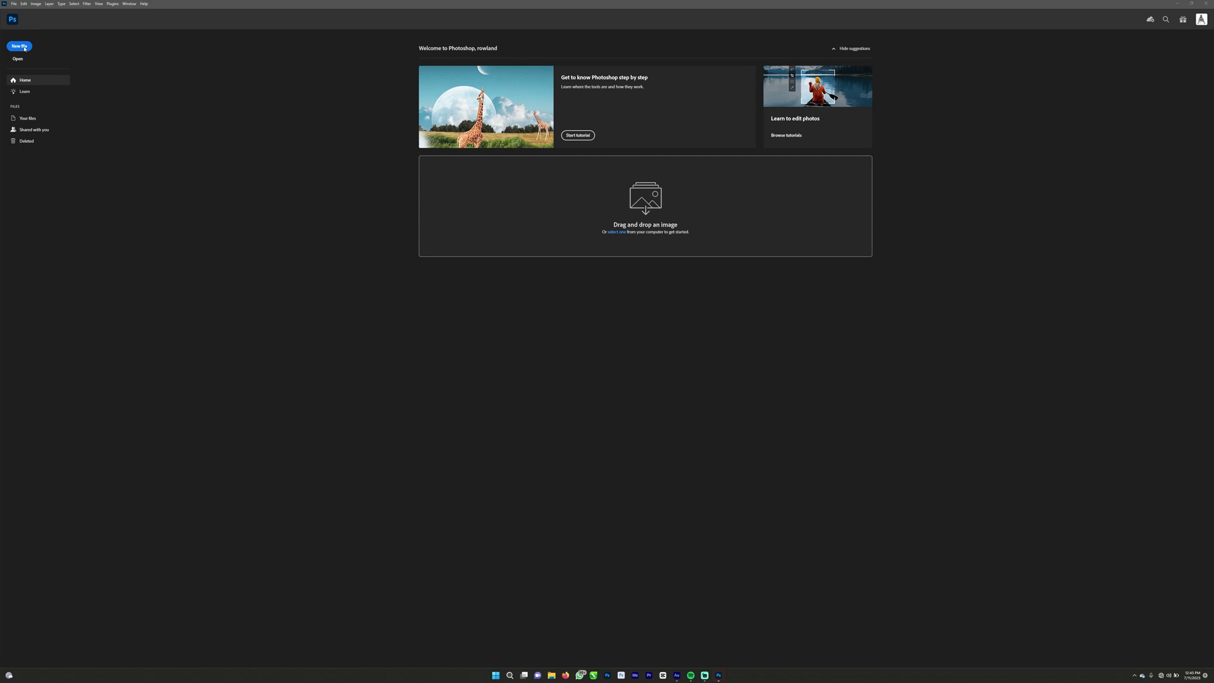
Step: Create a new blank white document with default settings and check the canvas
left_click(19, 47)
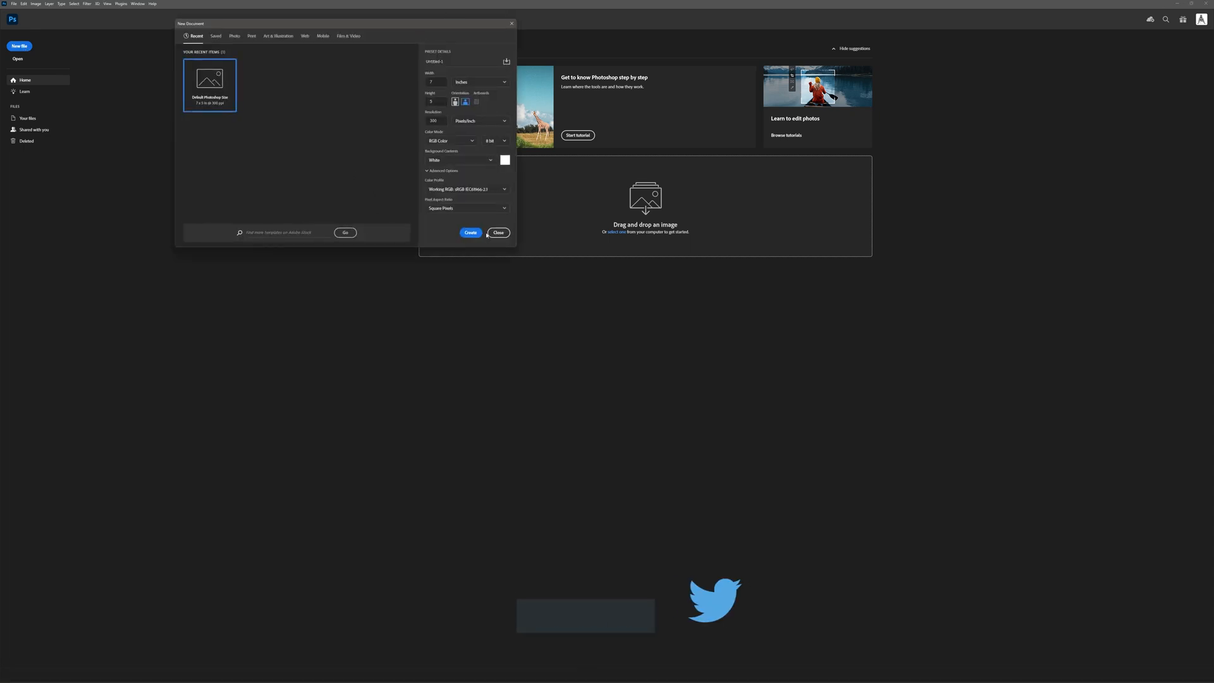
left_click(470, 233)
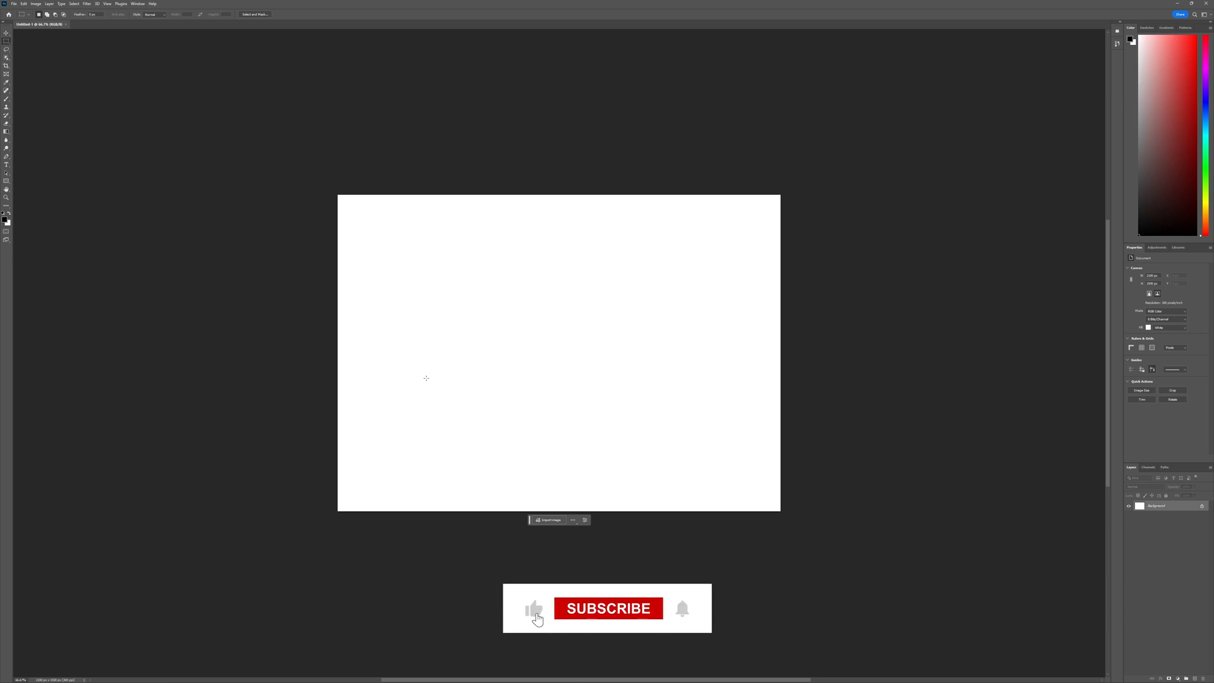
left_click(608, 608)
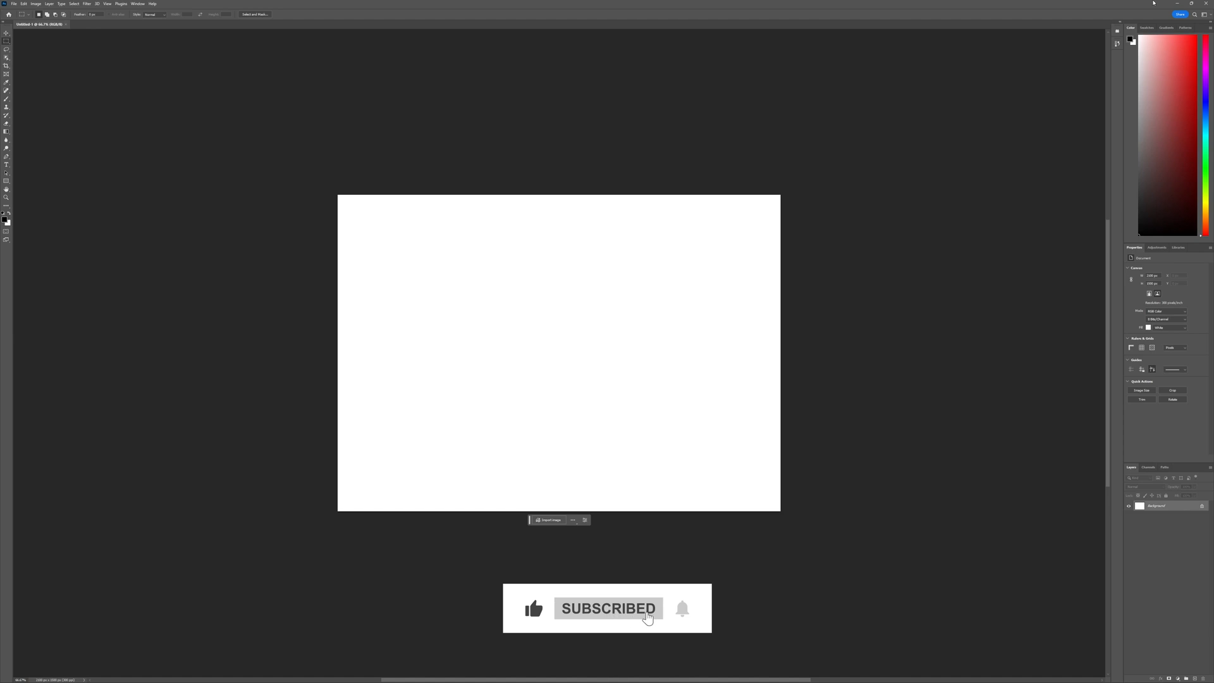